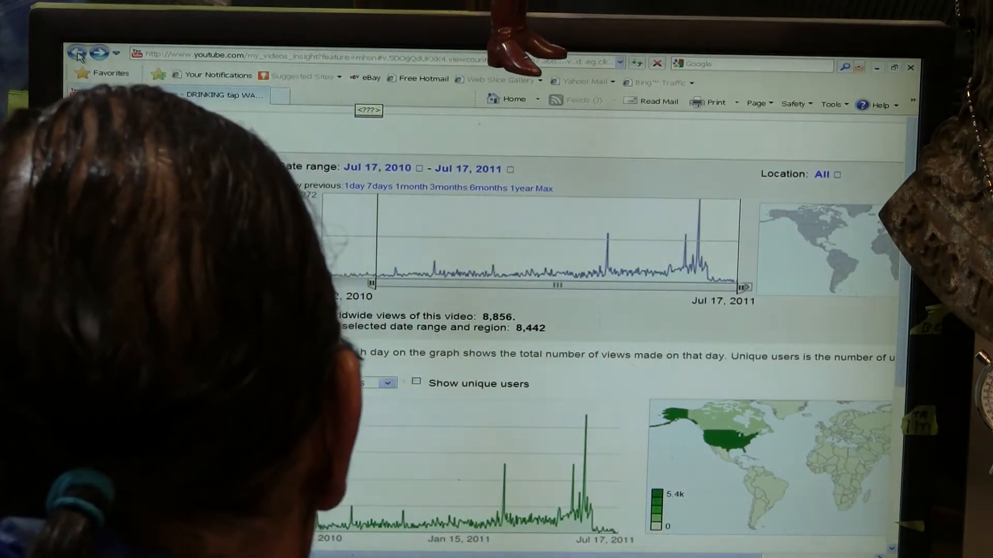
Step: Leave the single video's statistics page and return to the channel-wide Insight summary
click(75, 53)
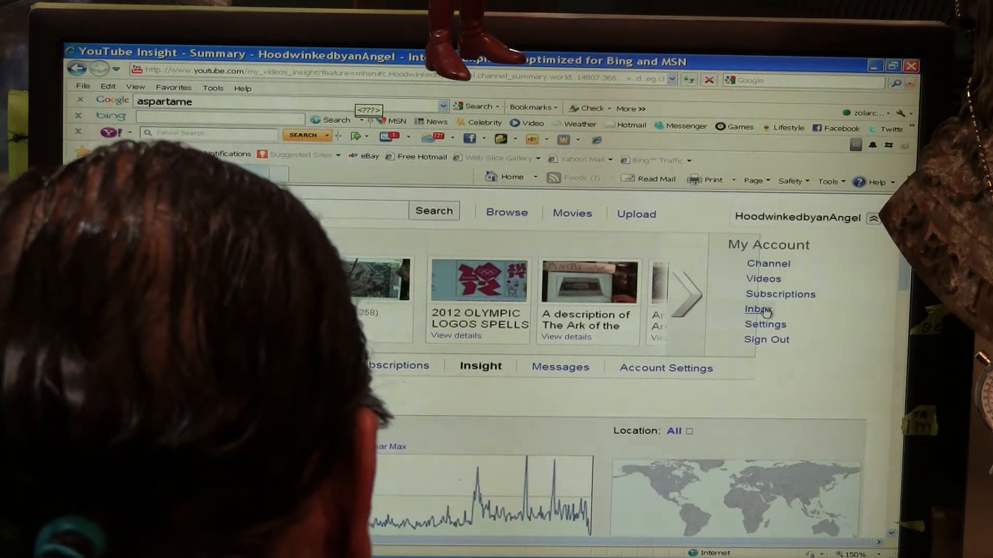
Step: Reload the channel Insight summary showing 75,602 total views and 2,980 for July 4–17, 2011
click(757, 310)
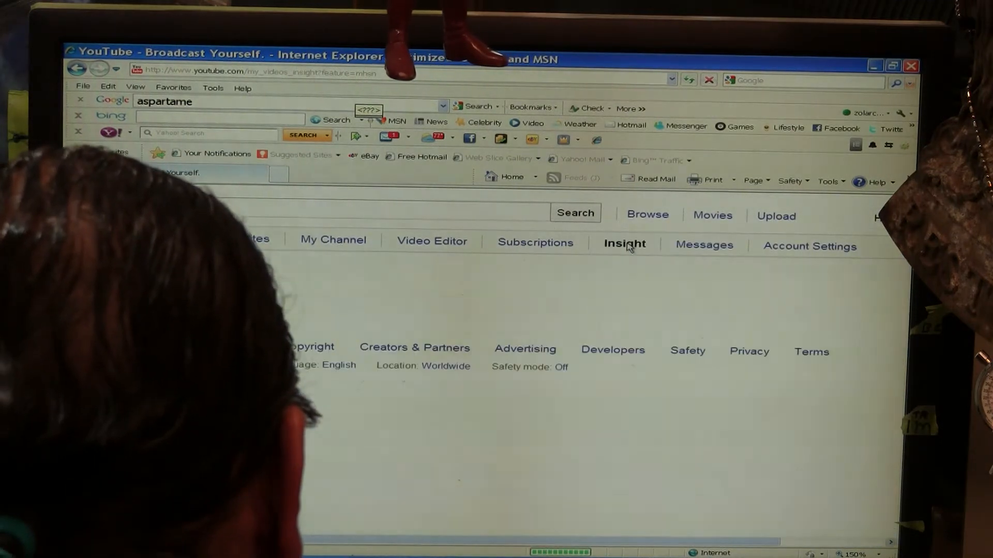
click(624, 243)
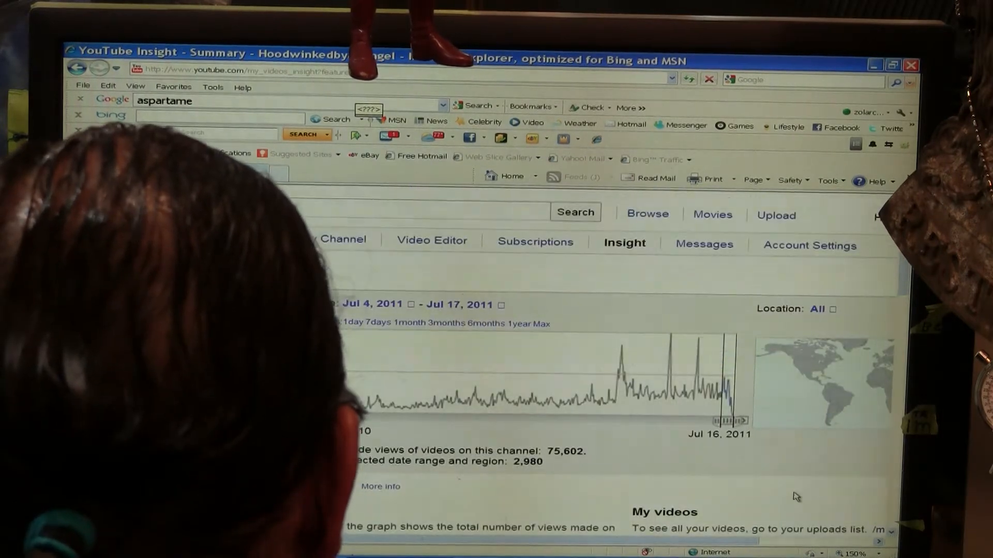
Step: Review the My videos list for the one-year range (68,497 views), then reload the channel's analytics overview
scroll(down, 3)
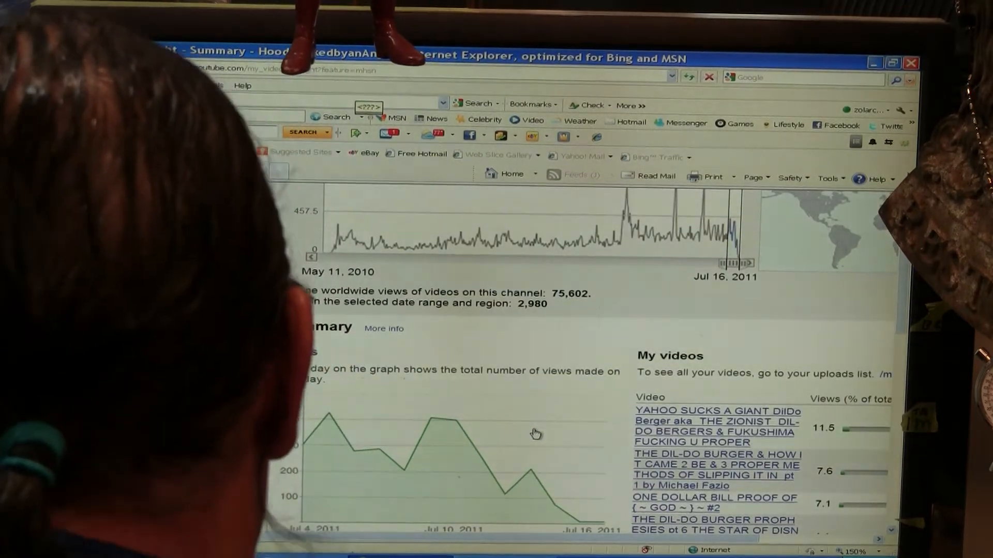
scroll(down, 3)
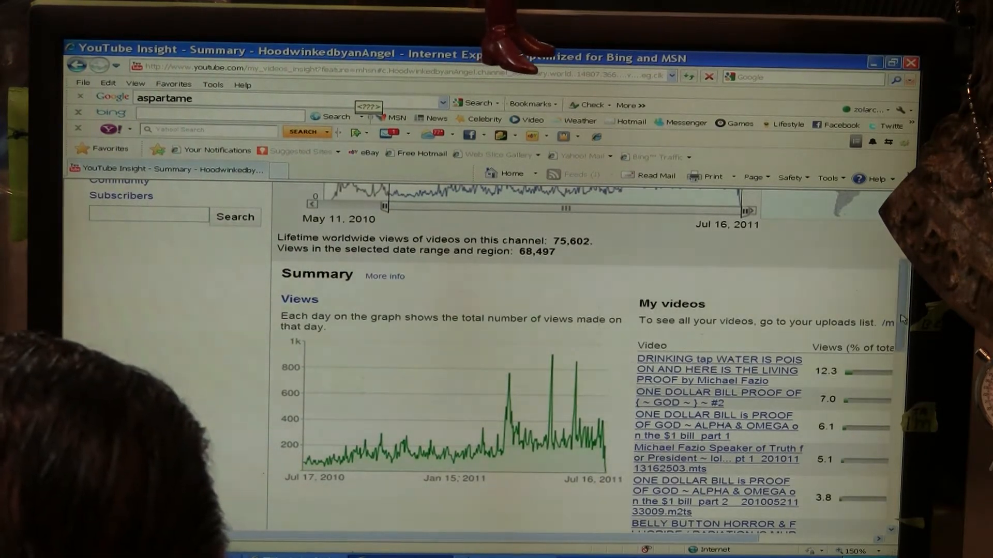
scroll(up, 3)
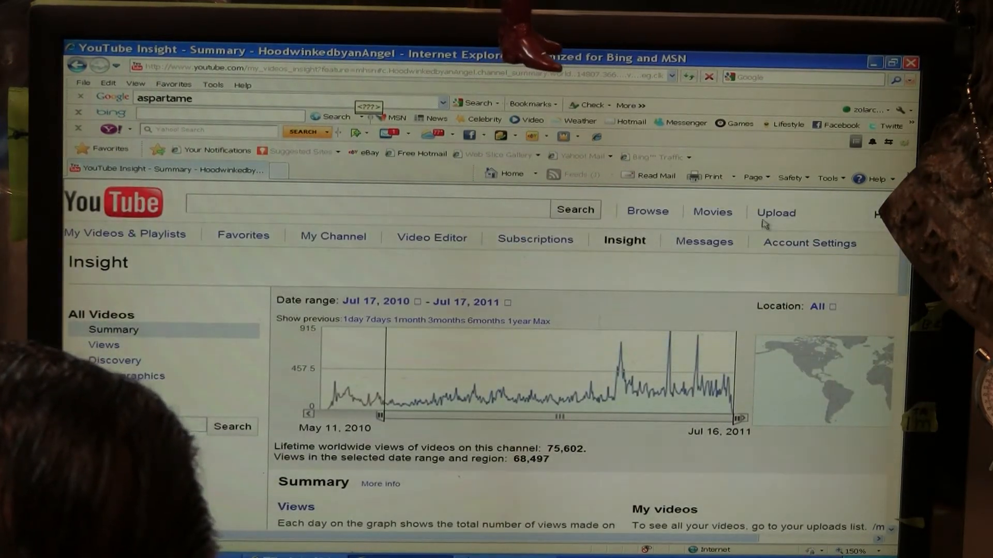
click(623, 241)
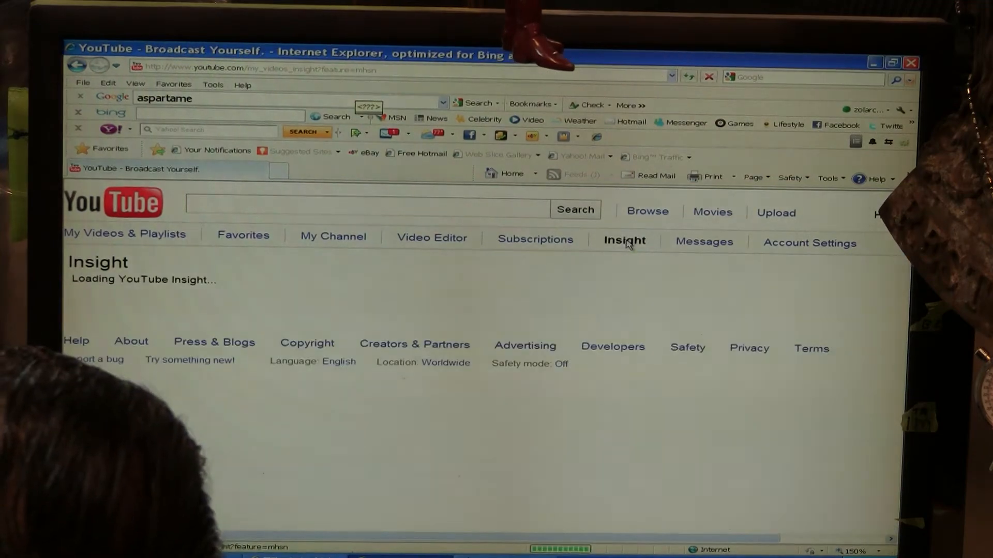